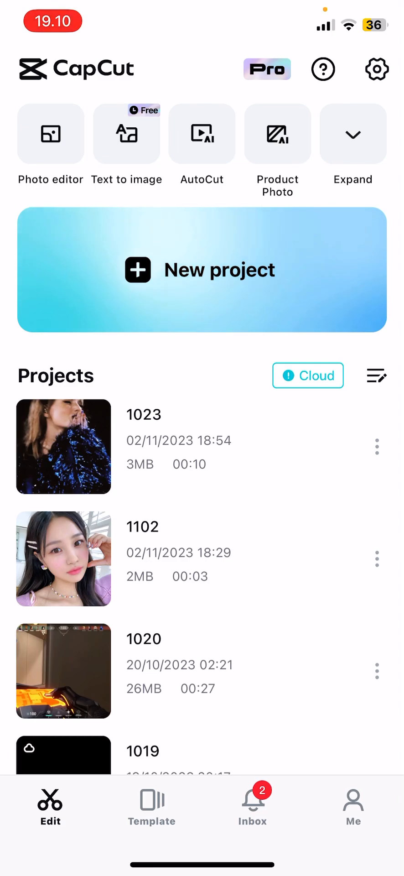
Start a new project with the woman-and-cat photo from Recents.
left_click(203, 270)
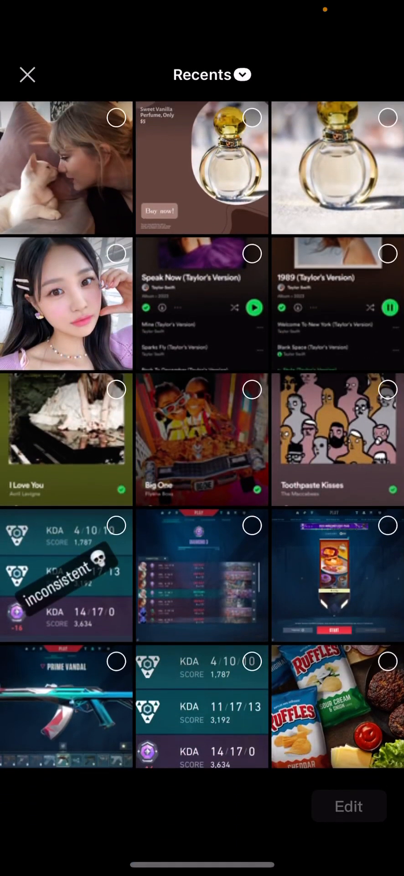
left_click(67, 169)
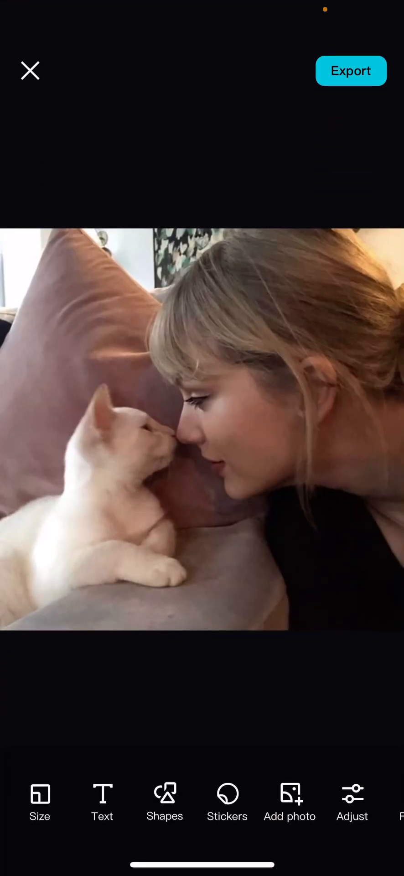
Add a pink bubbly template text layer reading 'TAYLOR' over the photo.
left_click(102, 793)
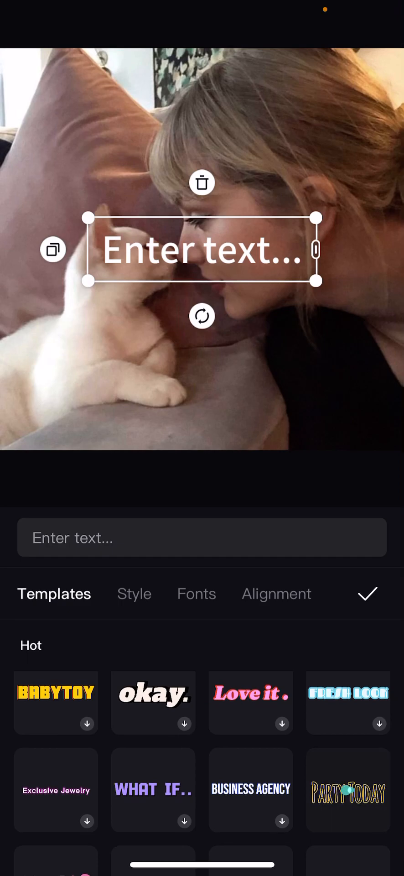
scroll("down", 3)
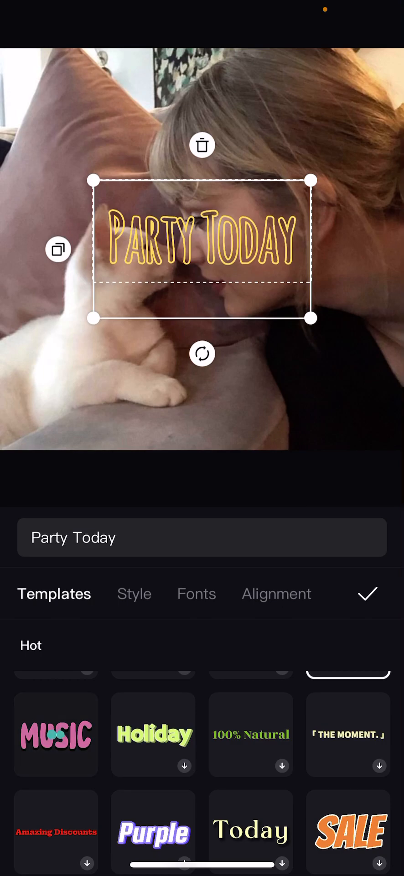
left_click(56, 736)
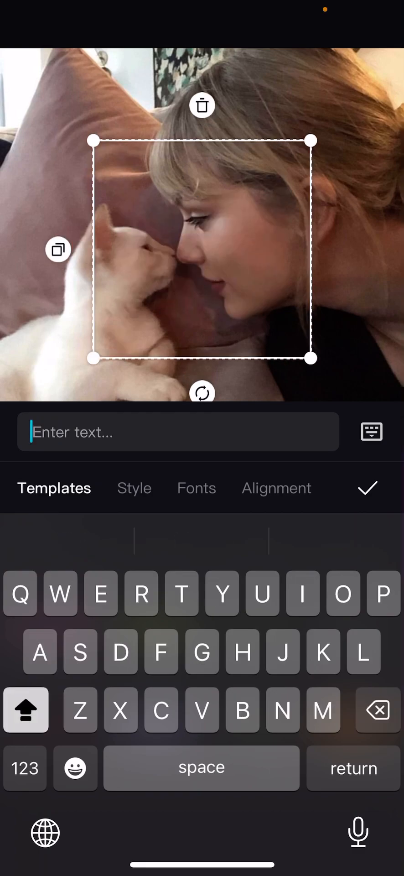
type("TAYLOR")
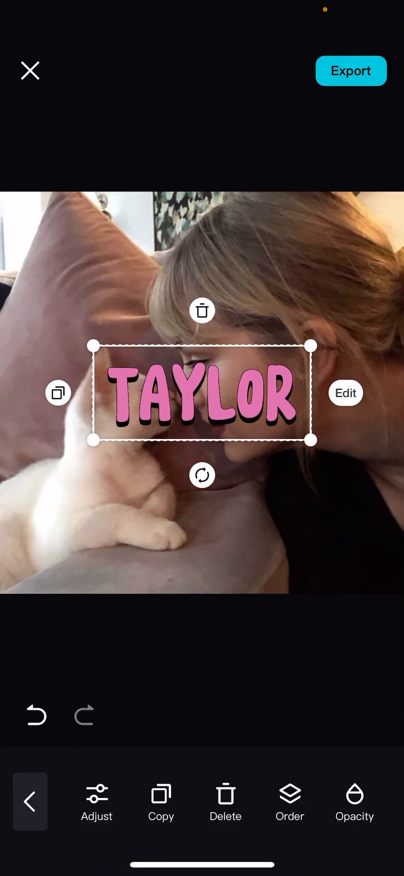
Recolour the TAYLOR text to cyan via Style > Text and confirm.
left_click(346, 392)
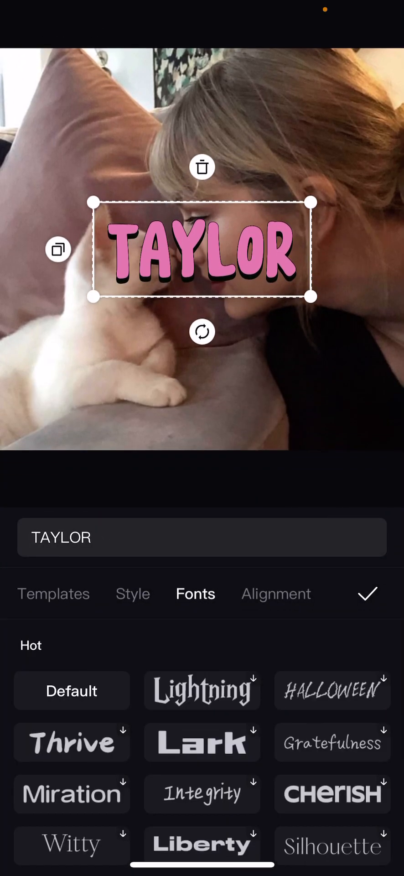
left_click(133, 593)
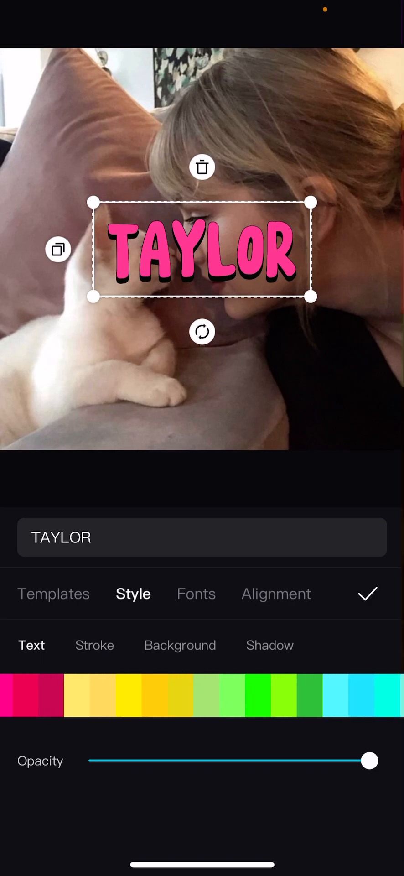
left_click(201, 710)
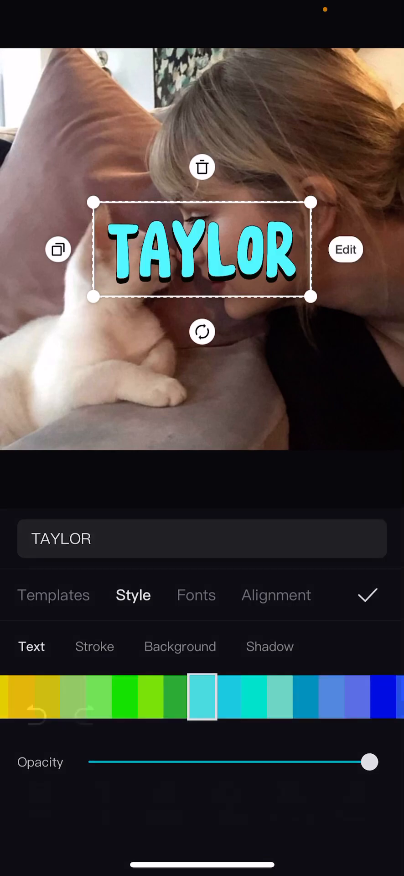
left_click(367, 594)
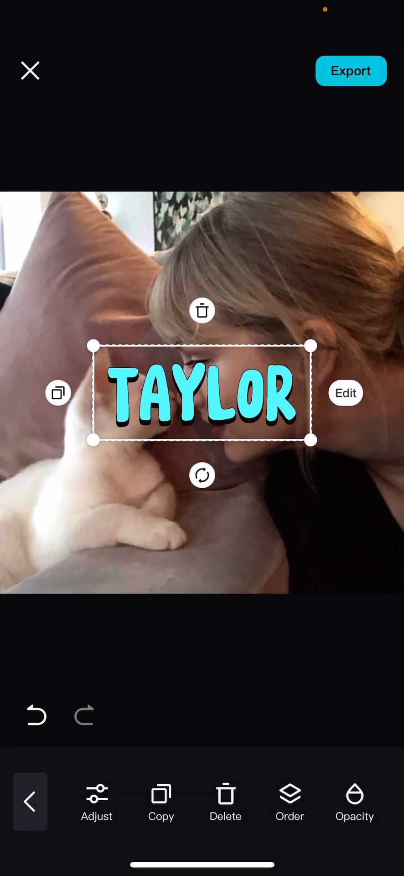
left_click(30, 801)
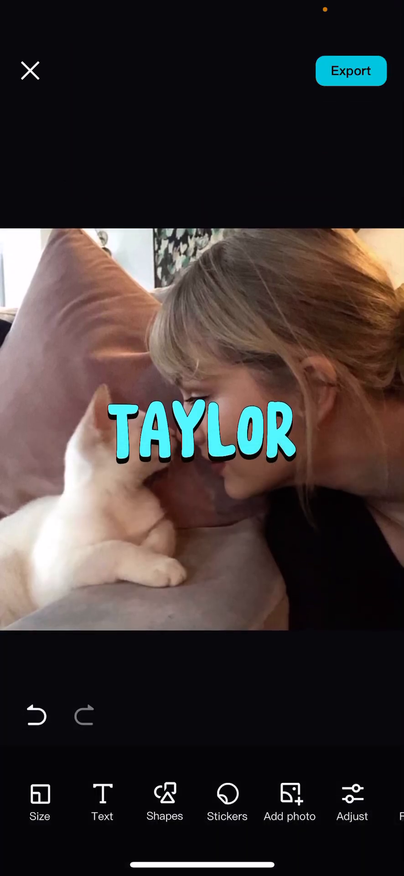
Move the cyan TAYLOR text down across the cat's paws and the woman's shoulder.
left_click(101, 793)
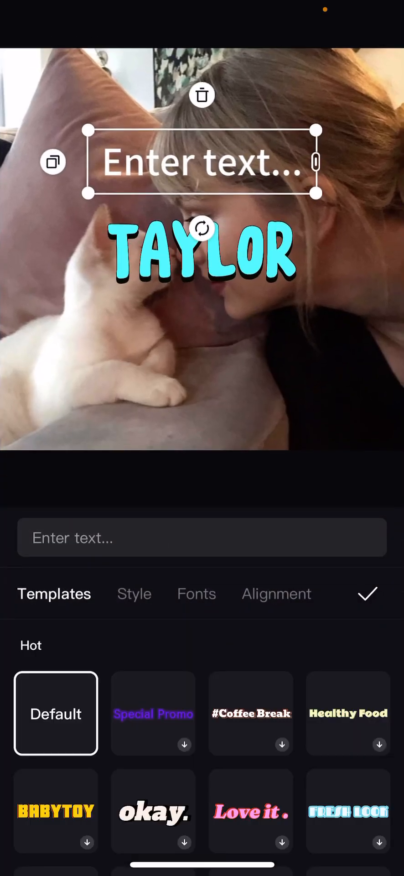
left_click(368, 594)
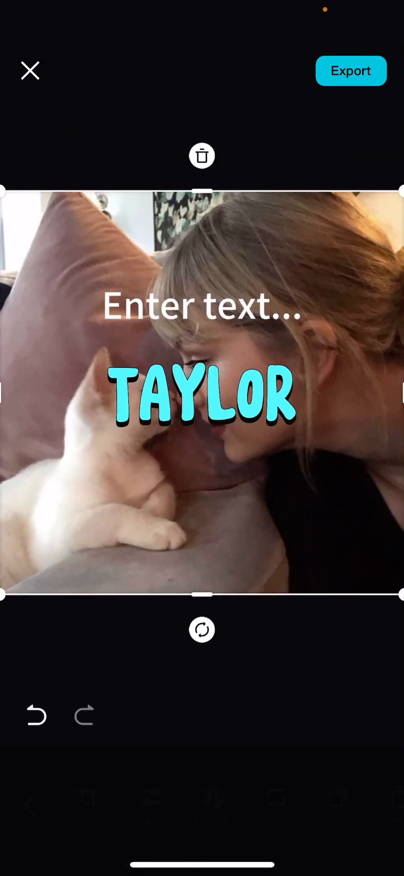
left_click(202, 391)
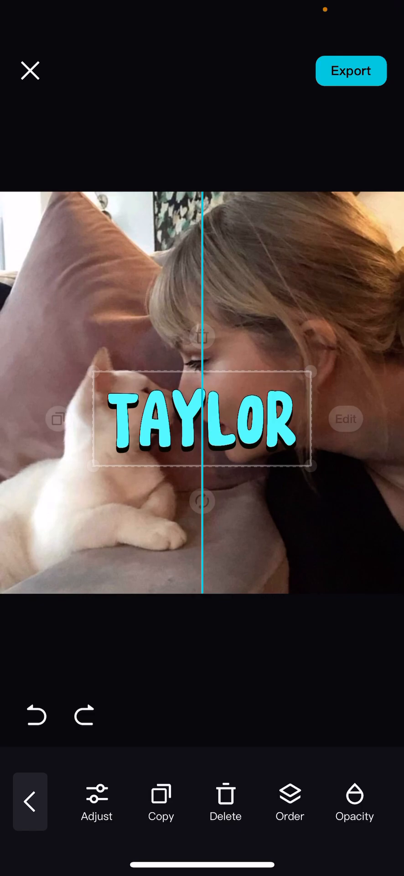
left_click_drag(203, 419, 203, 508)
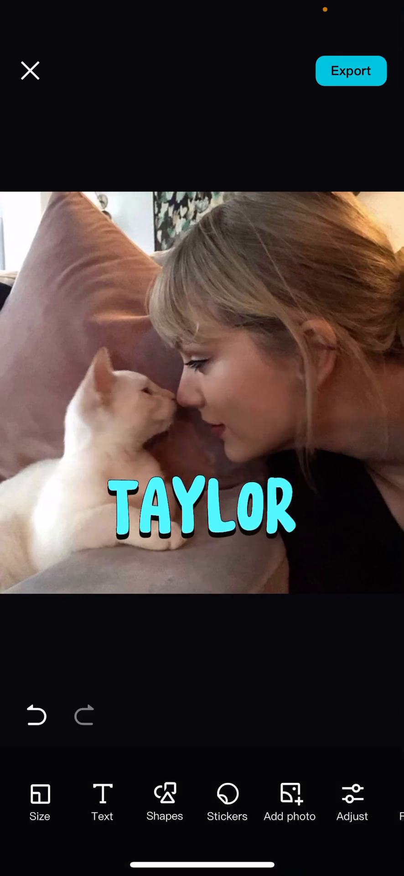
left_click(352, 800)
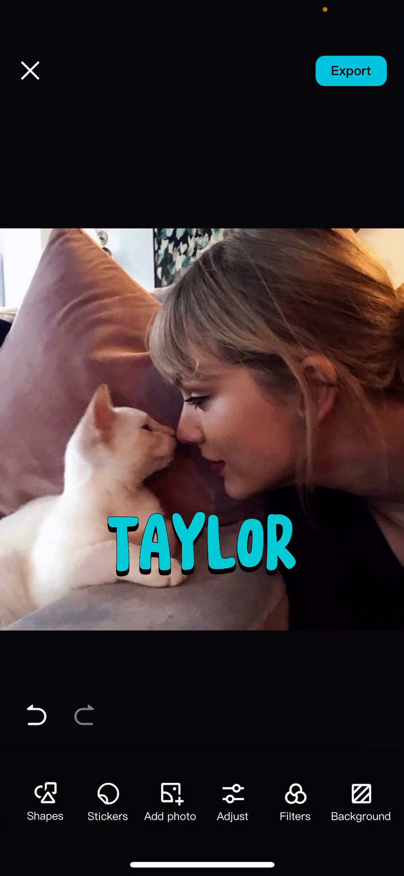
Give the photo a teal background colour that frames it with a border.
left_click(202, 430)
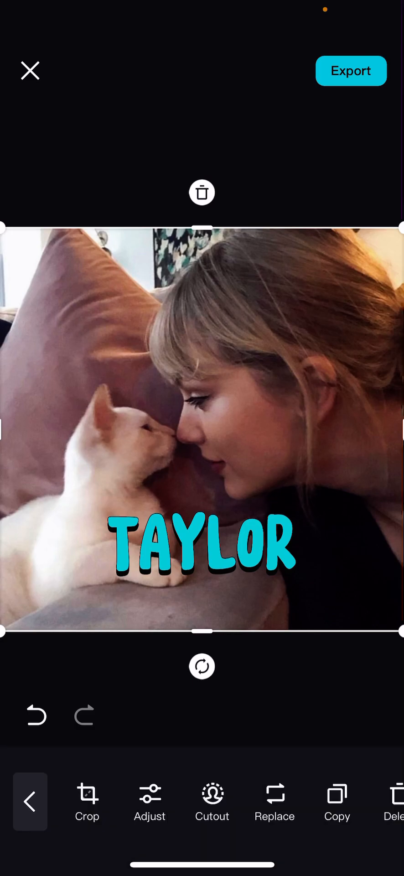
left_click(86, 802)
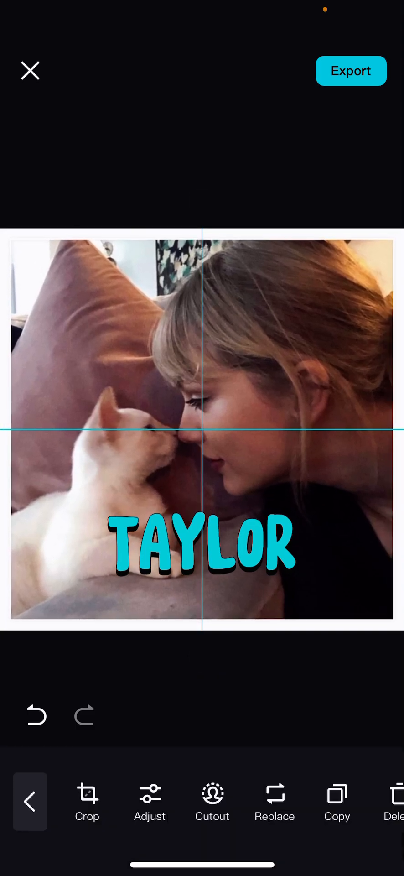
left_click(200, 430)
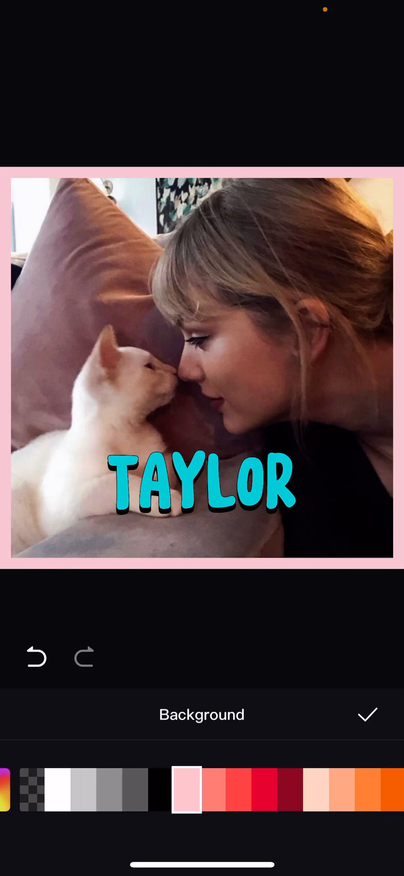
left_click(282, 791)
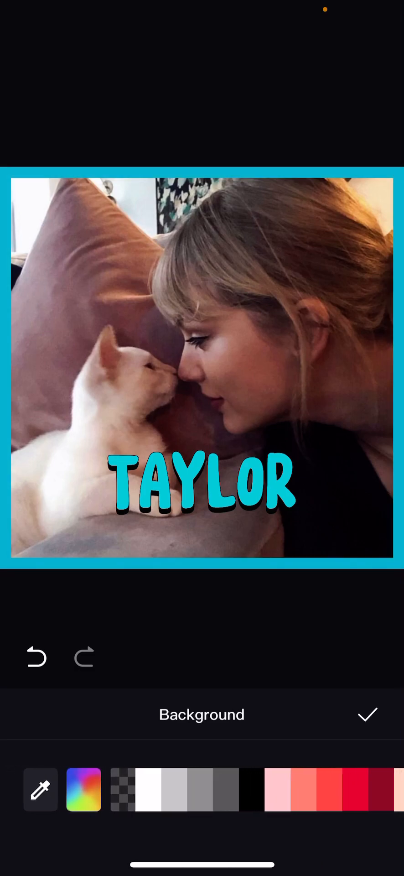
left_click(40, 788)
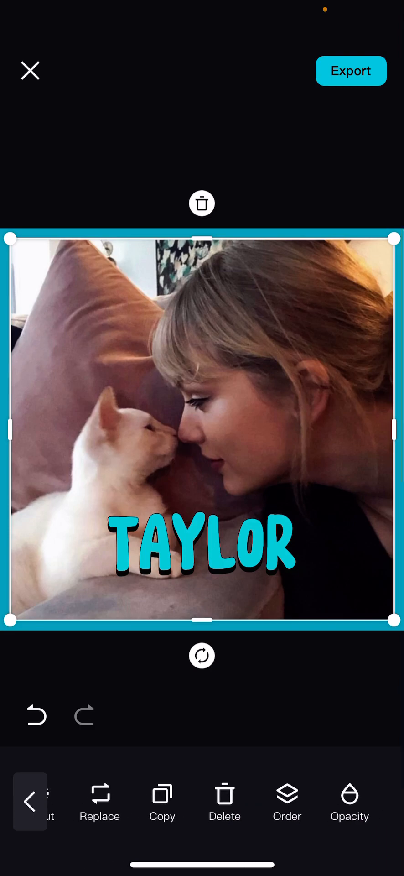
Browse sticker categories to the hand-drawn shapes, plants and fruit set.
scroll("left", 3)
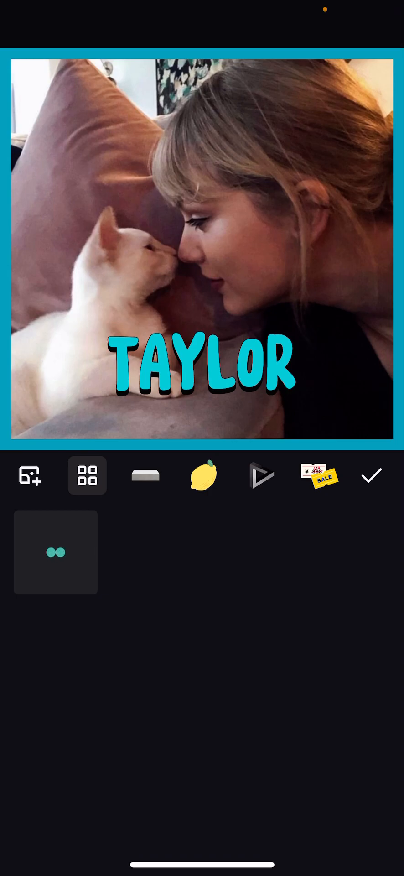
left_click(204, 476)
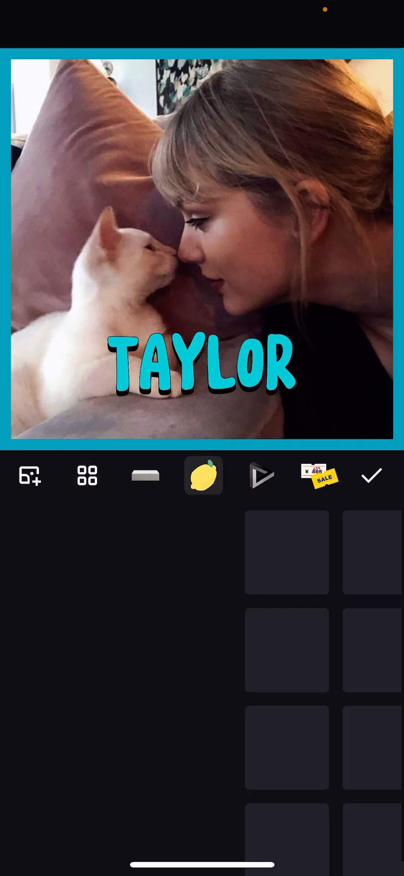
left_click(87, 476)
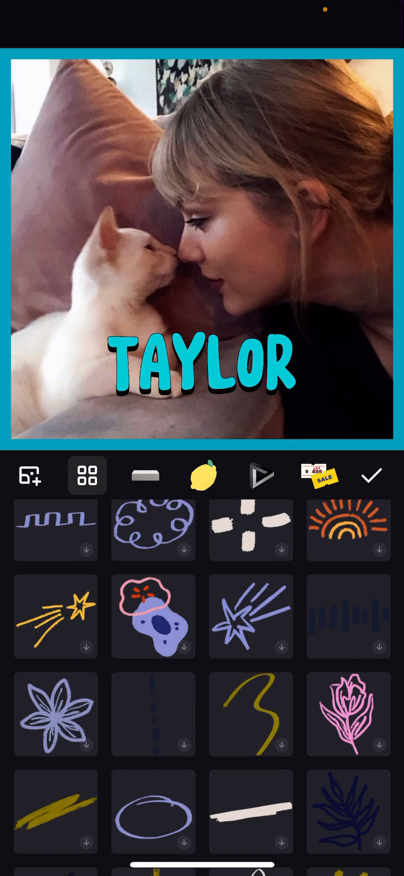
scroll("down", 3)
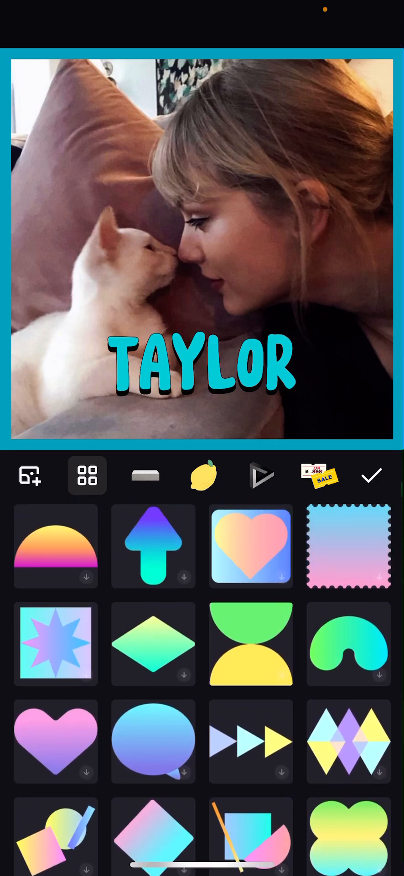
scroll("down", 3)
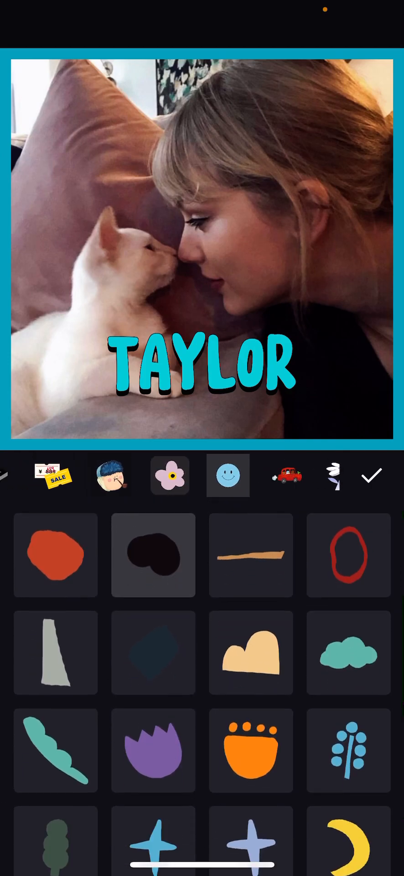
Place a pink flower sticker bottom right and cherries bottom left.
scroll("down", 3)
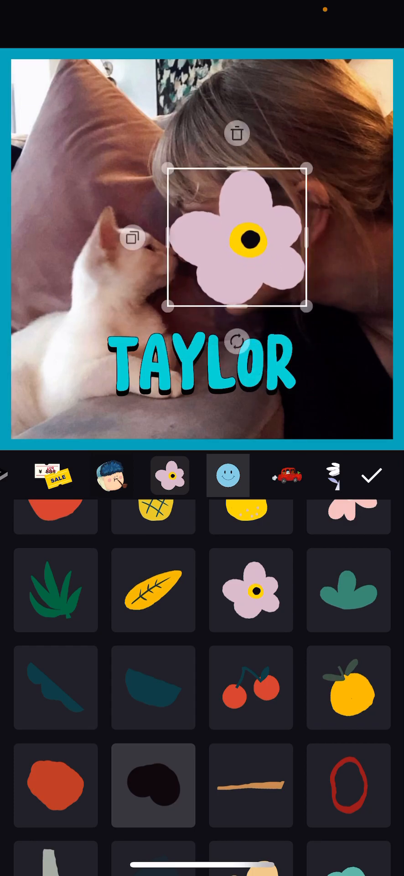
left_click_drag(237, 238, 296, 330)
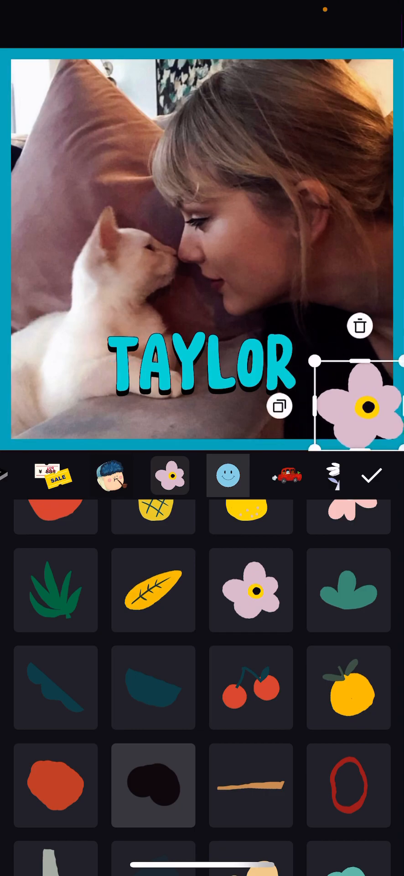
left_click(251, 688)
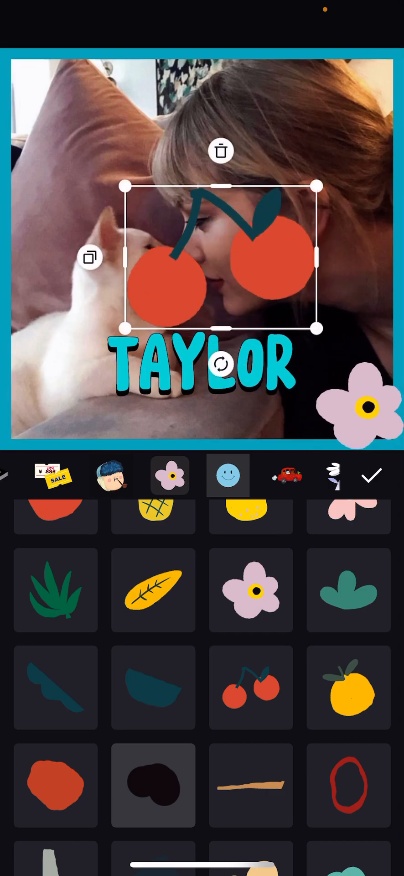
left_click_drag(221, 257, 55, 408)
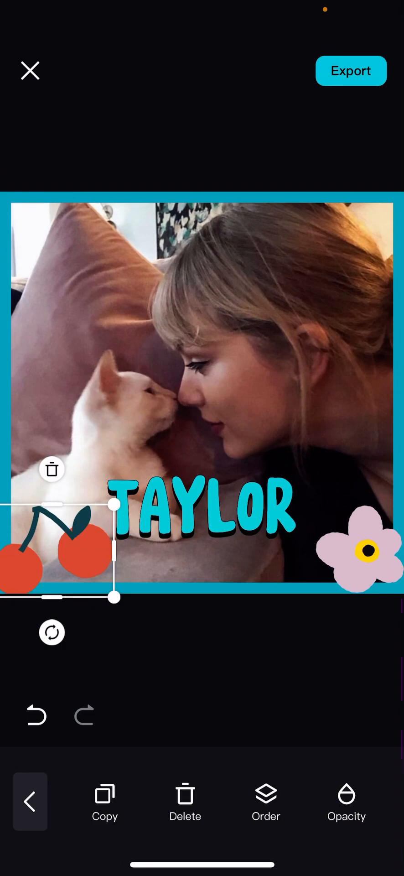
Export the finished image to the device and return to the project list.
left_click(350, 70)
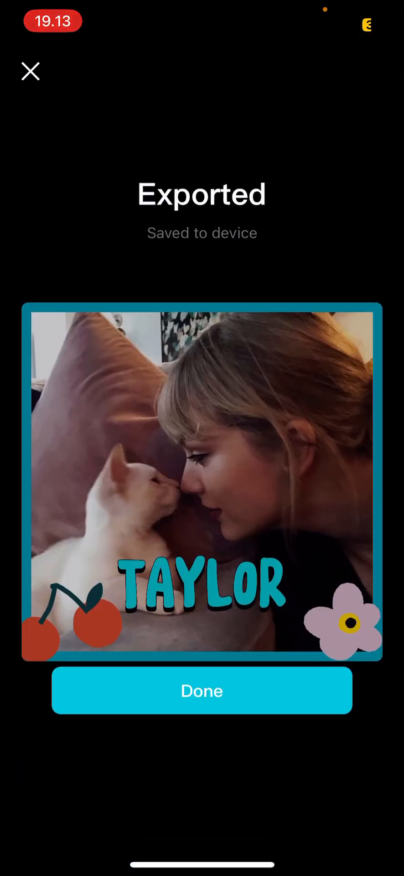
left_click(202, 691)
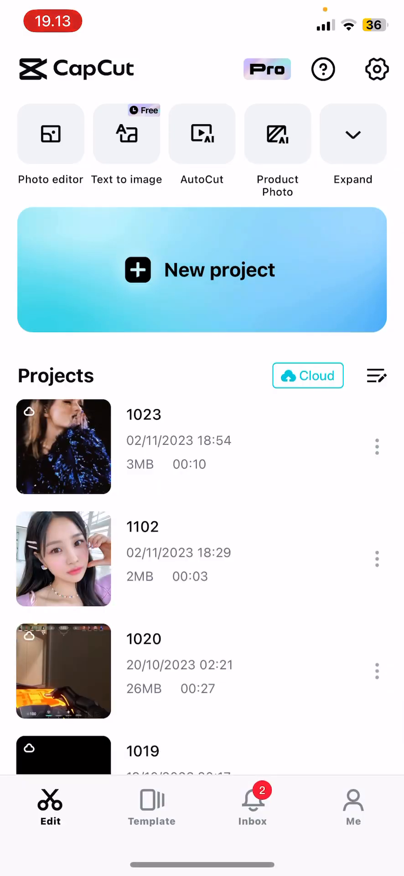